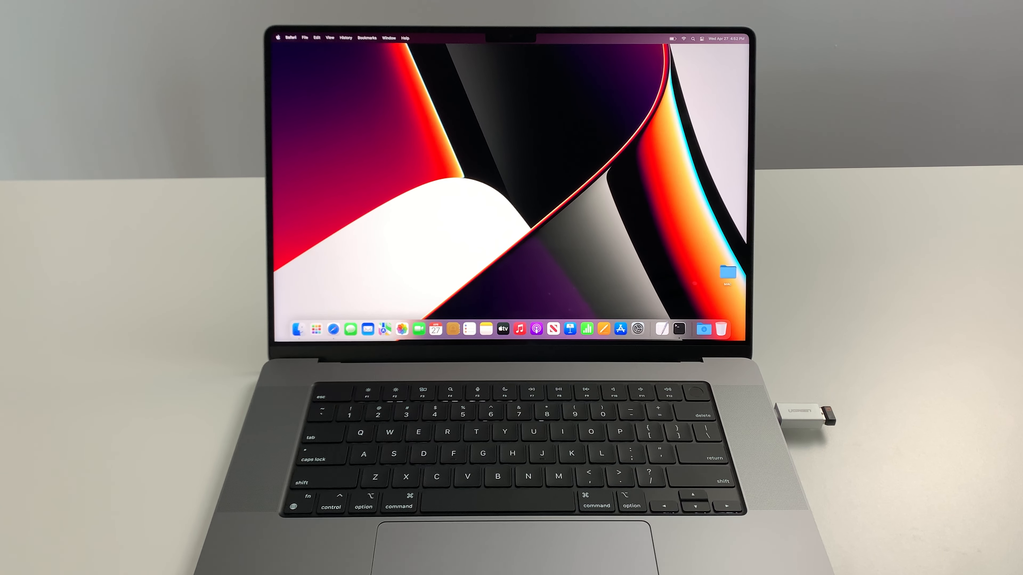
Start a new Safari window from the Dock, landing on the start page with Favorites and Privacy Report.
{"action": "left_click", "coordinate": [277, 38]}
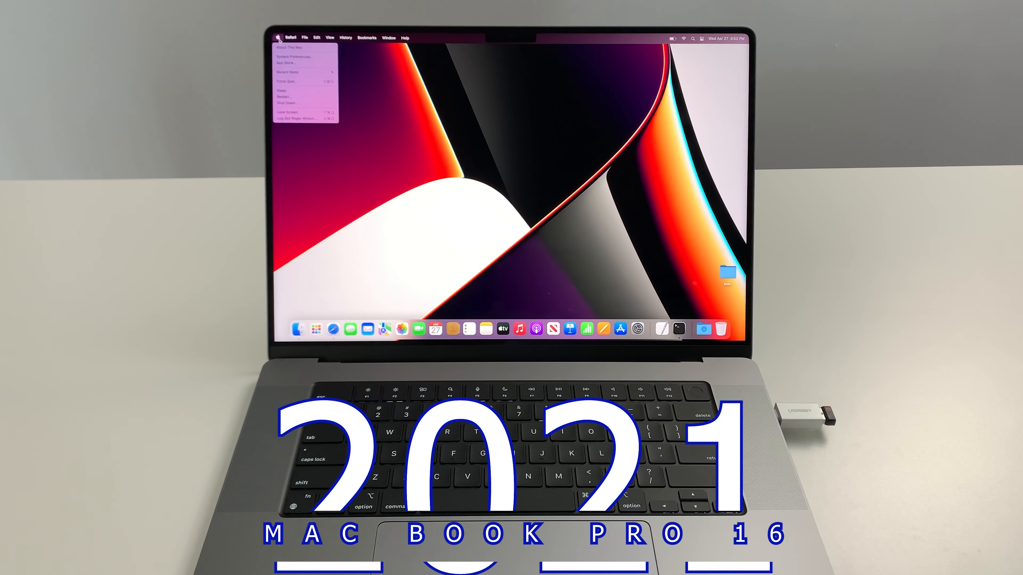
{"action": "left_click", "coordinate": [282, 55]}
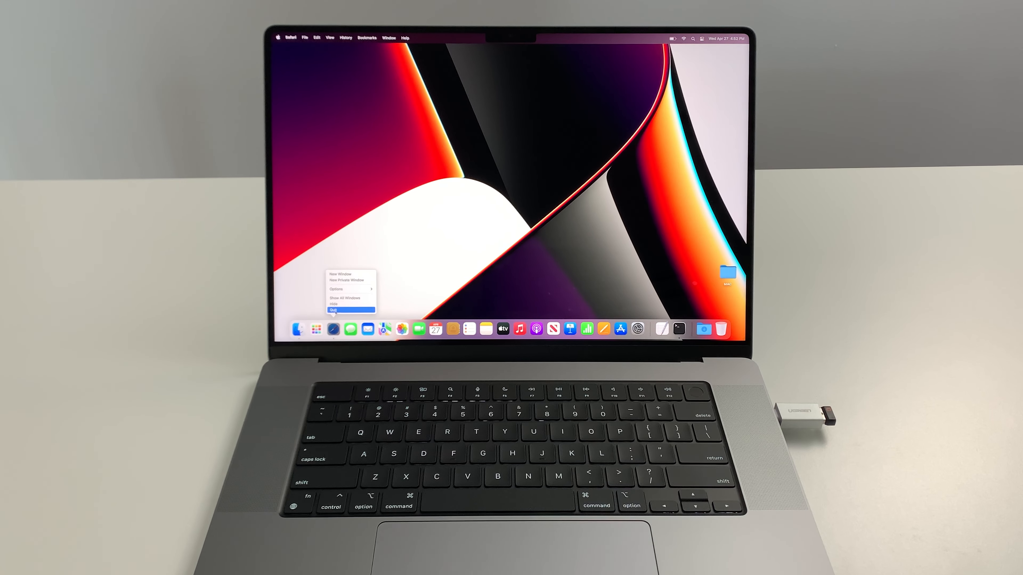
{"action": "left_click", "coordinate": [276, 37]}
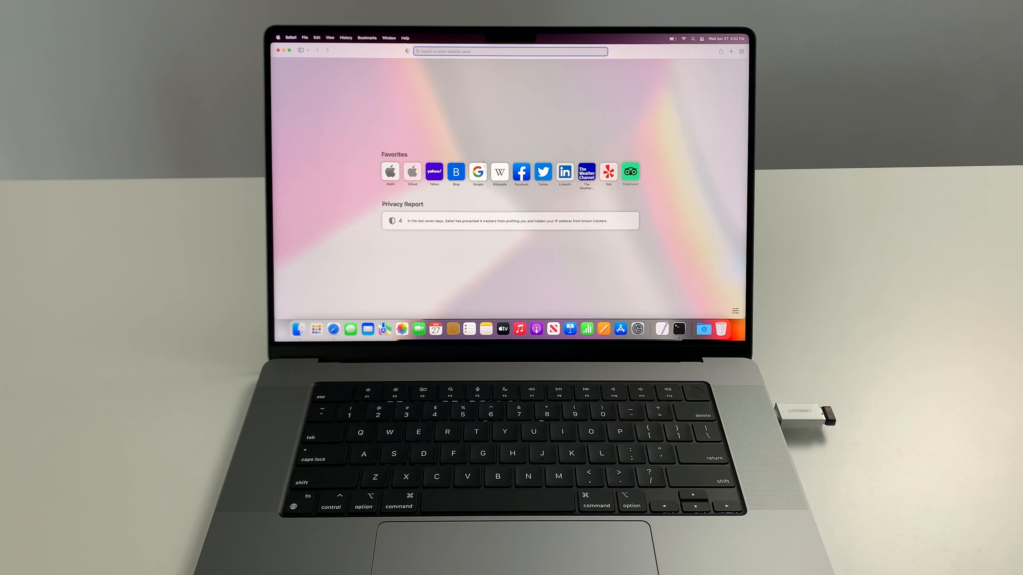
Search Google for 'cooking', then replace the term with 'technology' and run that search.
{"action": "type", "text": "cooking"}
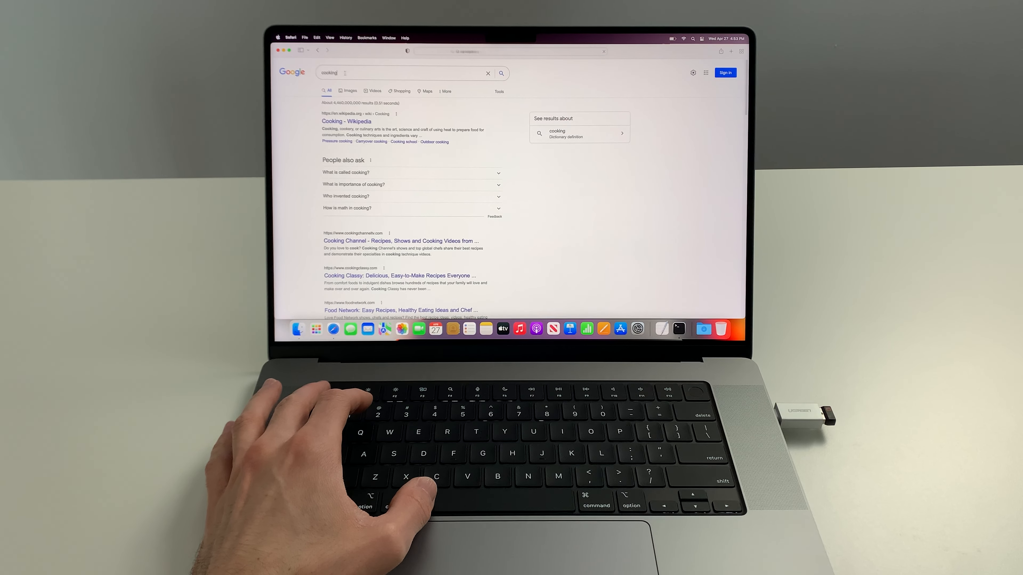
{"action": "left_click", "coordinate": [398, 73]}
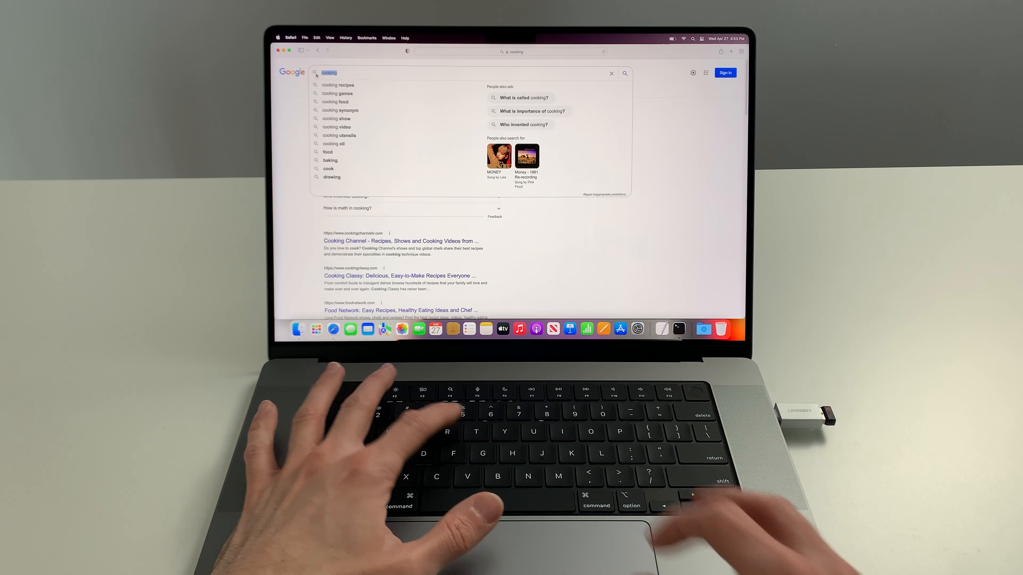
{"action": "type", "text": "technology"}
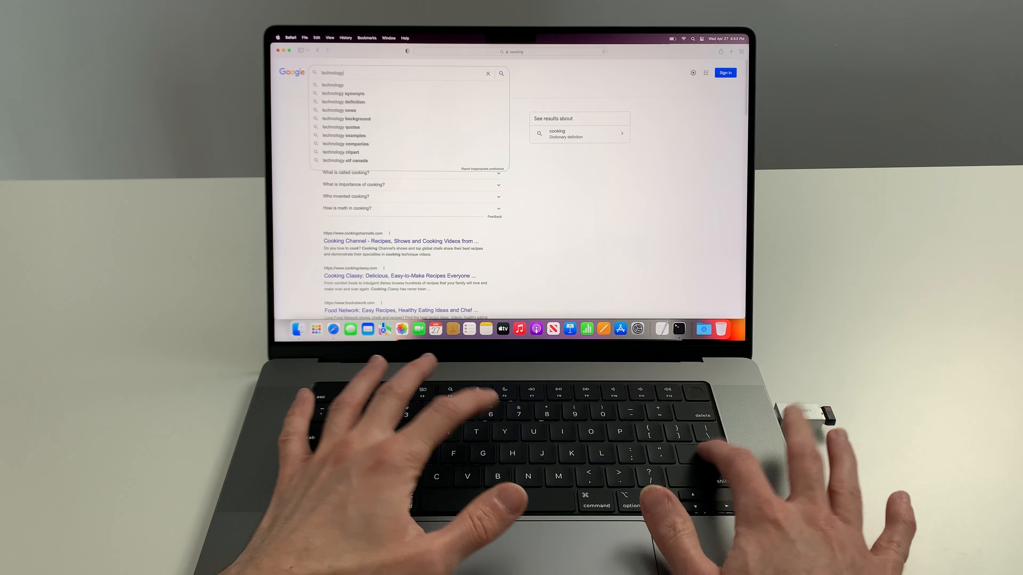
{"action": "type", "text": "houses"}
{"action": "key", "text": "Return"}
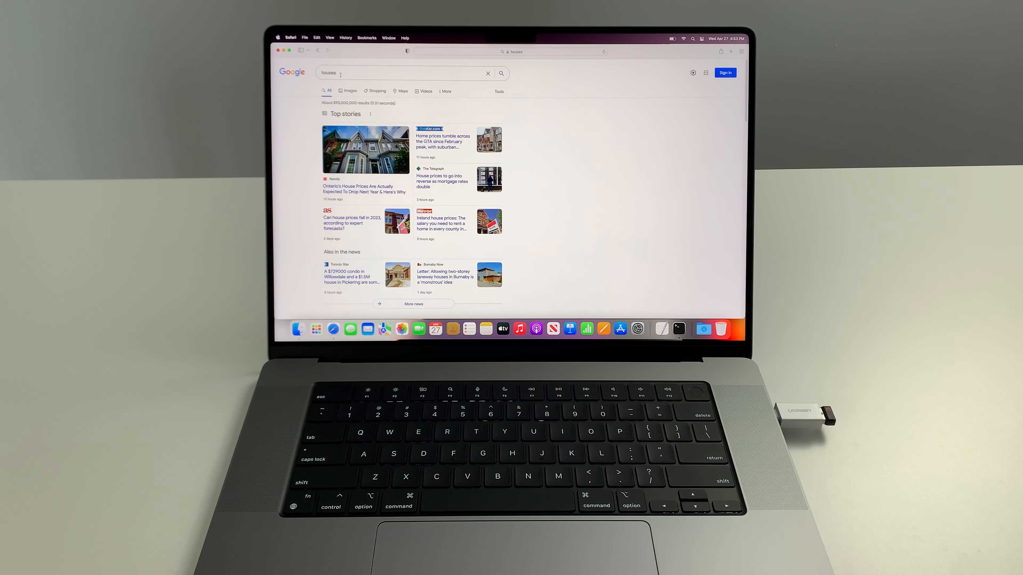
Visit the Gmail page, then navigate to youtube.com to load the YouTube home page.
{"action": "left_click", "coordinate": [391, 72]}
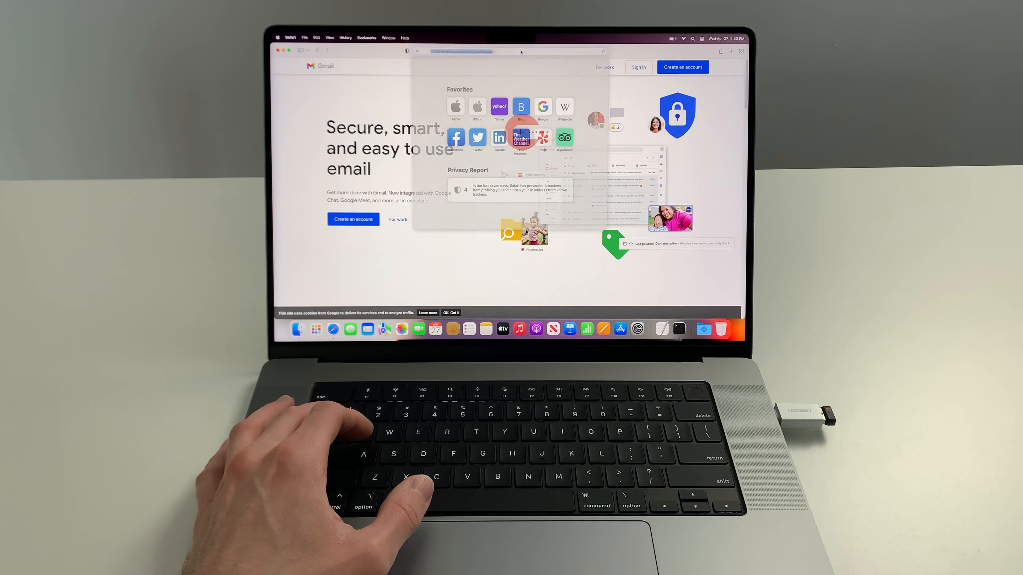
{"action": "type", "text": "youtube.com"}
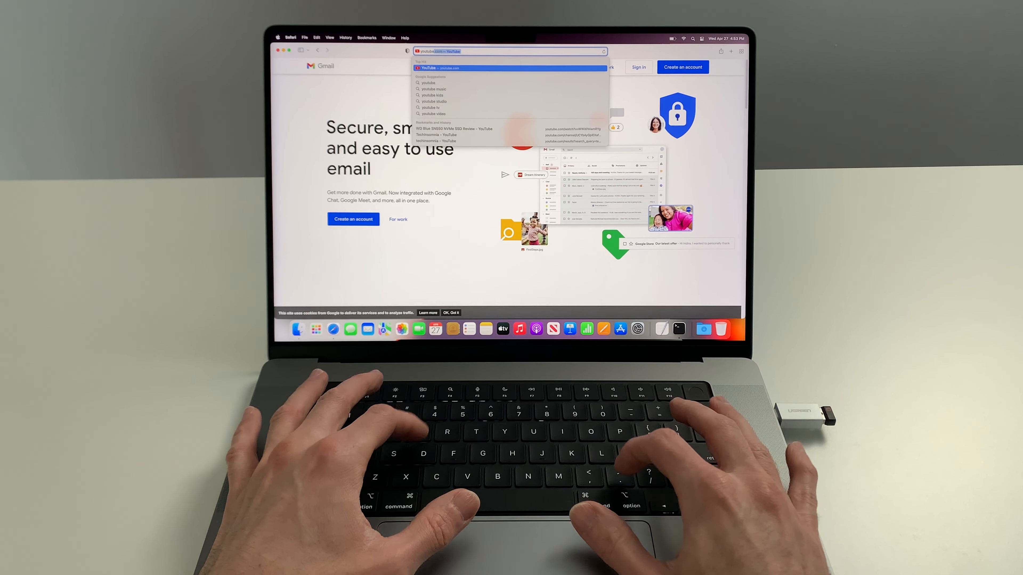
{"action": "key", "text": "Return"}
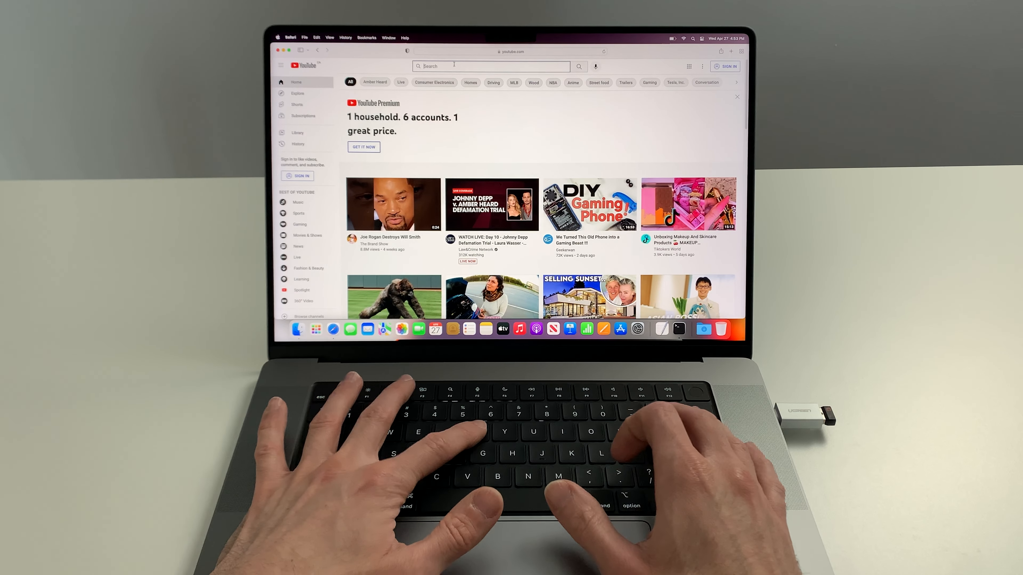
Search YouTube for 'techinso' and play TechInsomnia's WD Blue SN550 NVMe SSD review.
{"action": "type", "text": "techinso"}
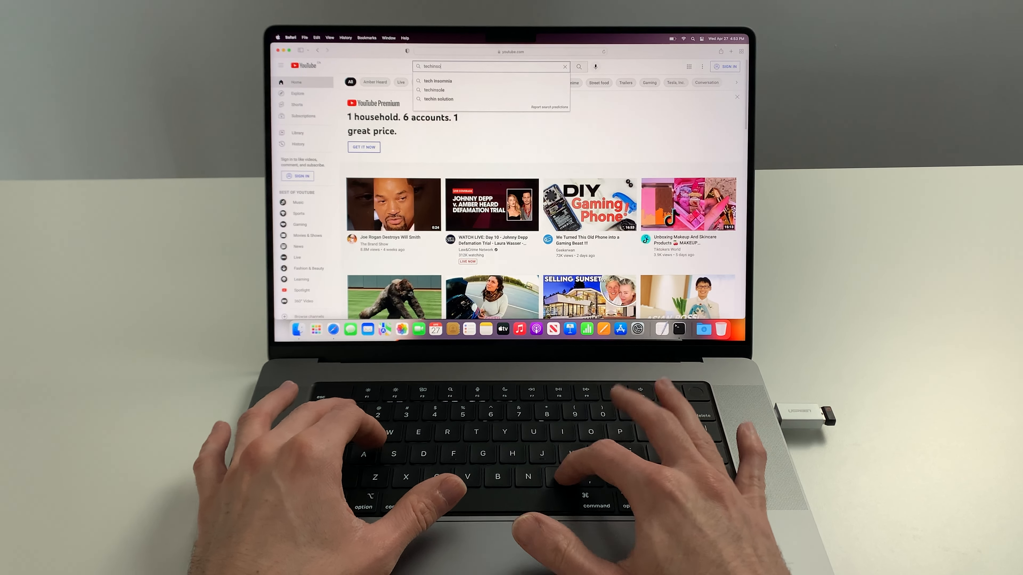
{"action": "key", "text": "Return"}
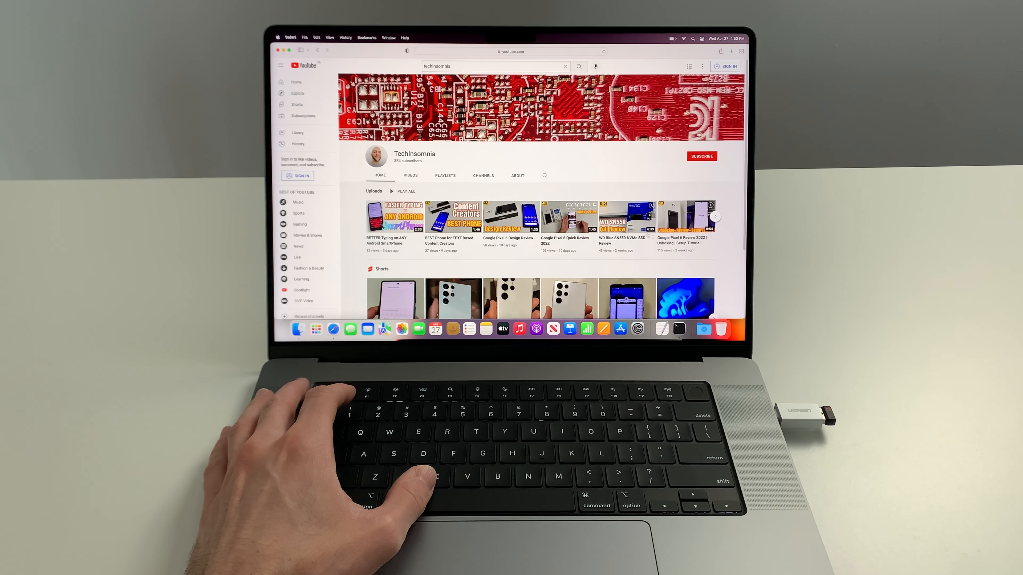
{"action": "left_click", "coordinate": [611, 218]}
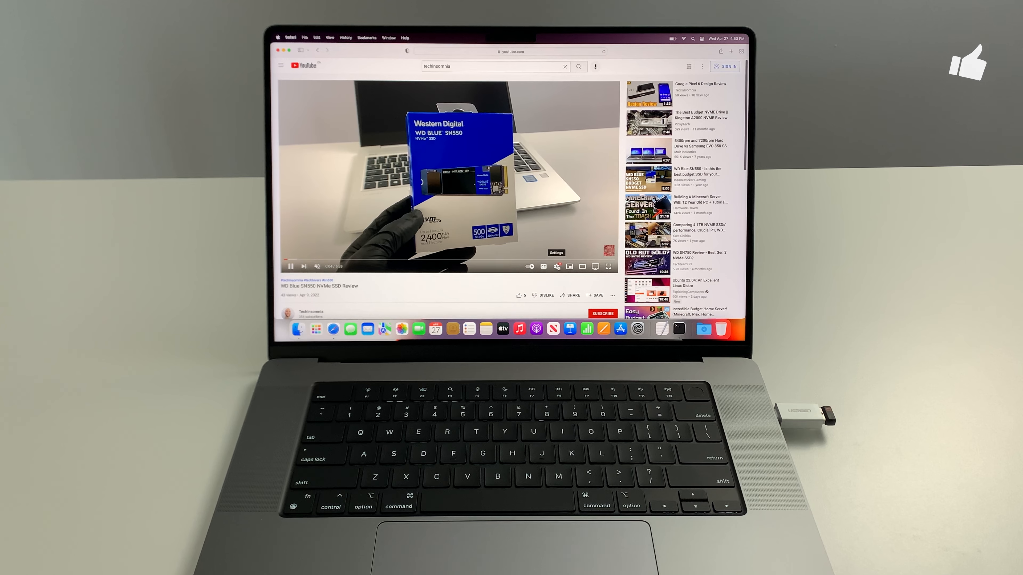
{"action": "left_click", "coordinate": [556, 266]}
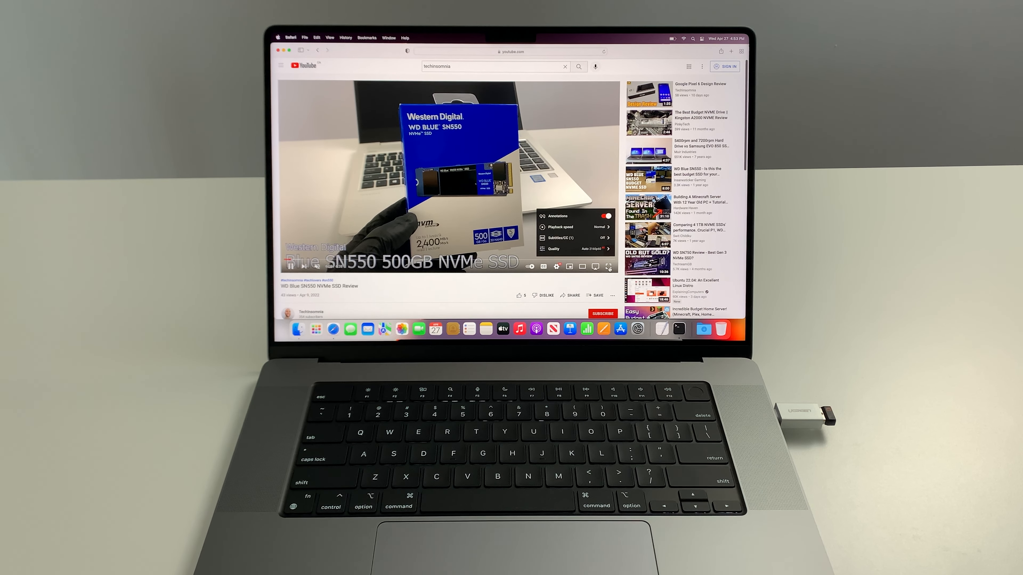
{"action": "left_click", "coordinate": [607, 267]}
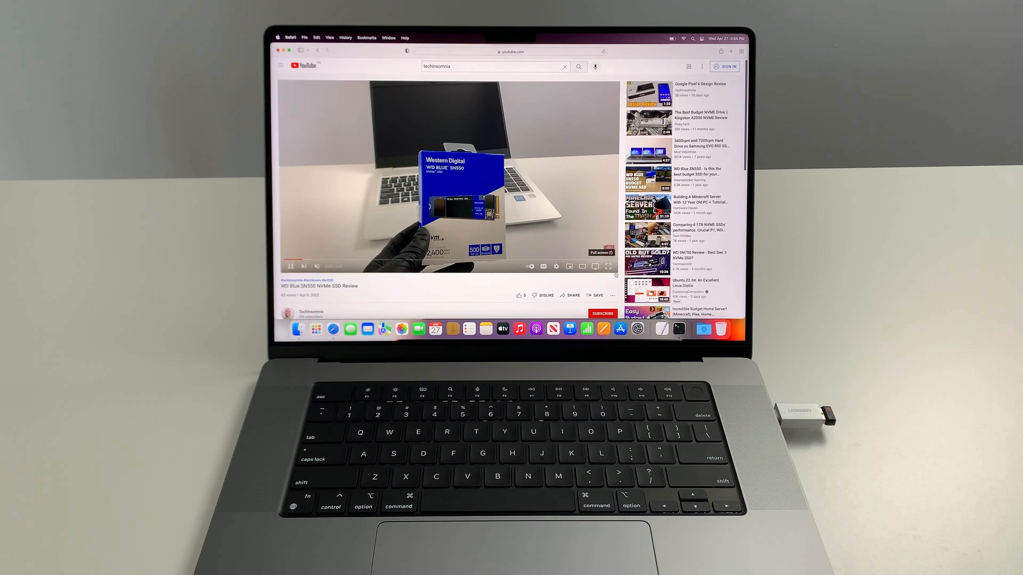
{"action": "left_click", "coordinate": [609, 266]}
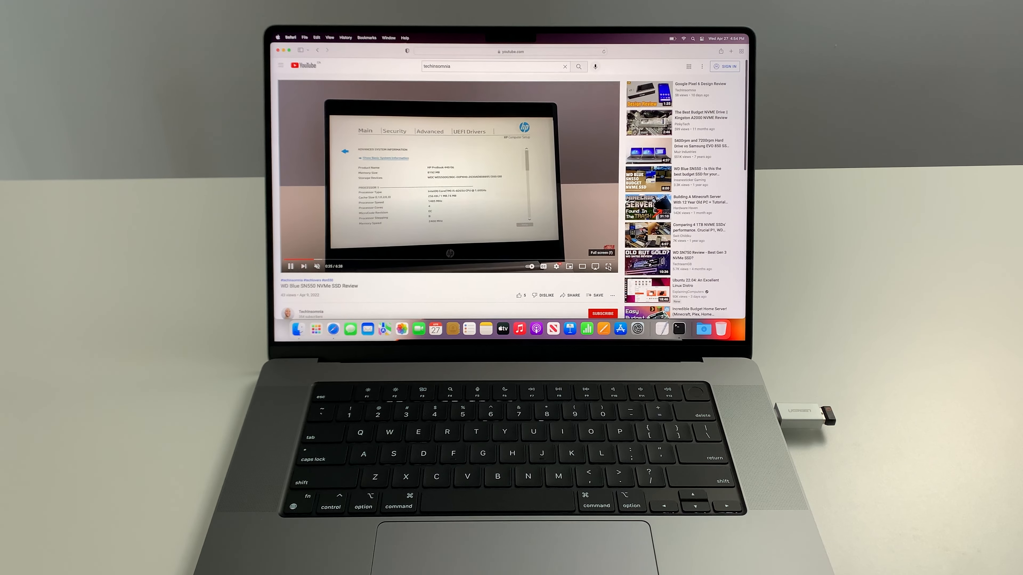
{"action": "left_click", "coordinate": [608, 265]}
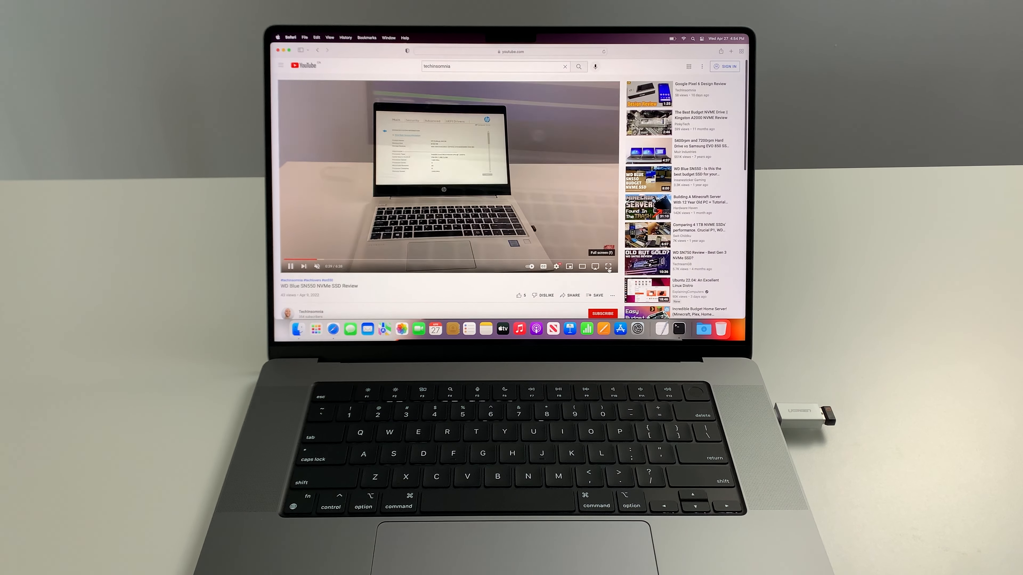
{"action": "left_click", "coordinate": [608, 266]}
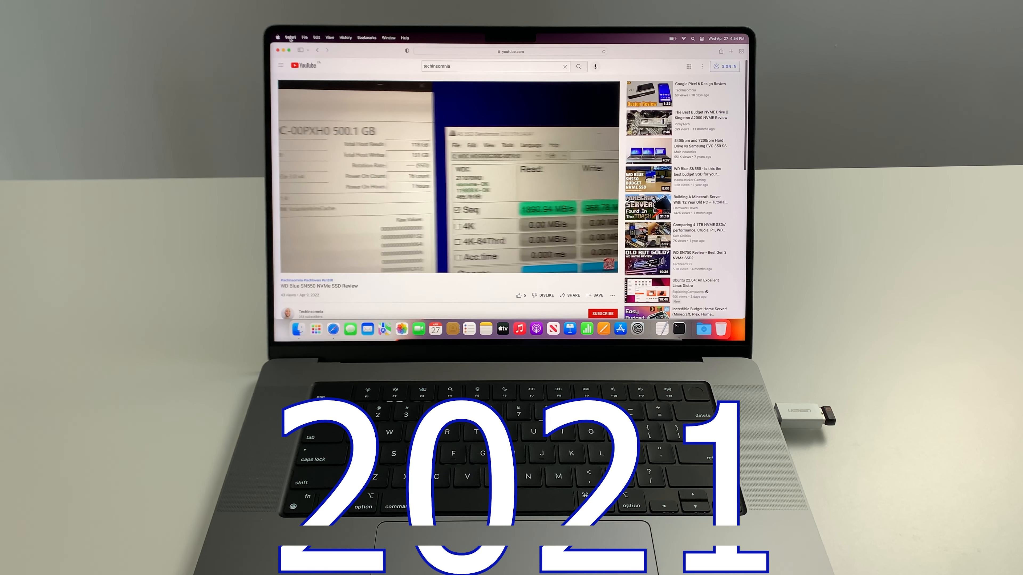
Show the Safari application menu with Quit Safari available while the review keeps playing.
{"action": "left_click", "coordinate": [289, 37]}
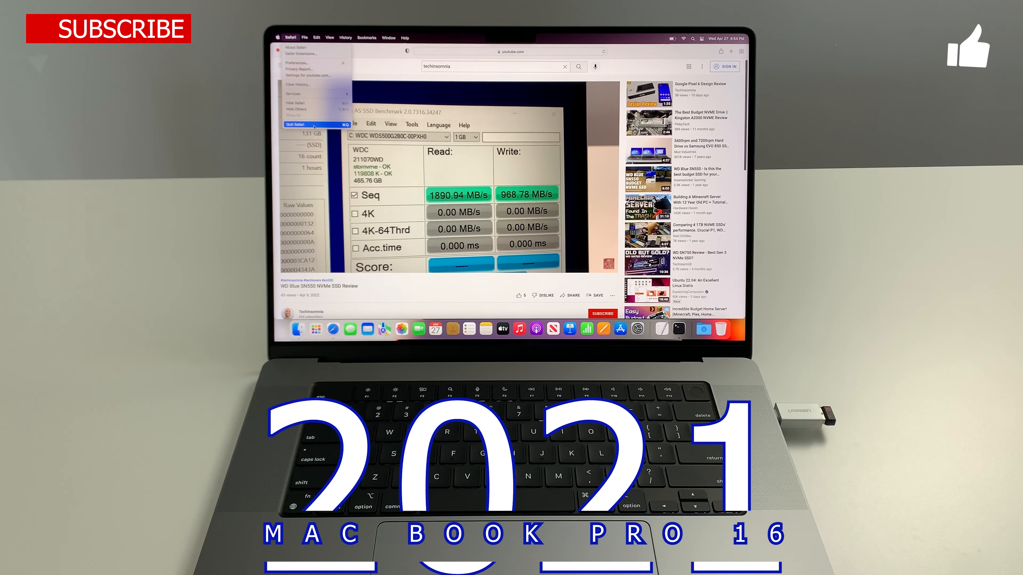